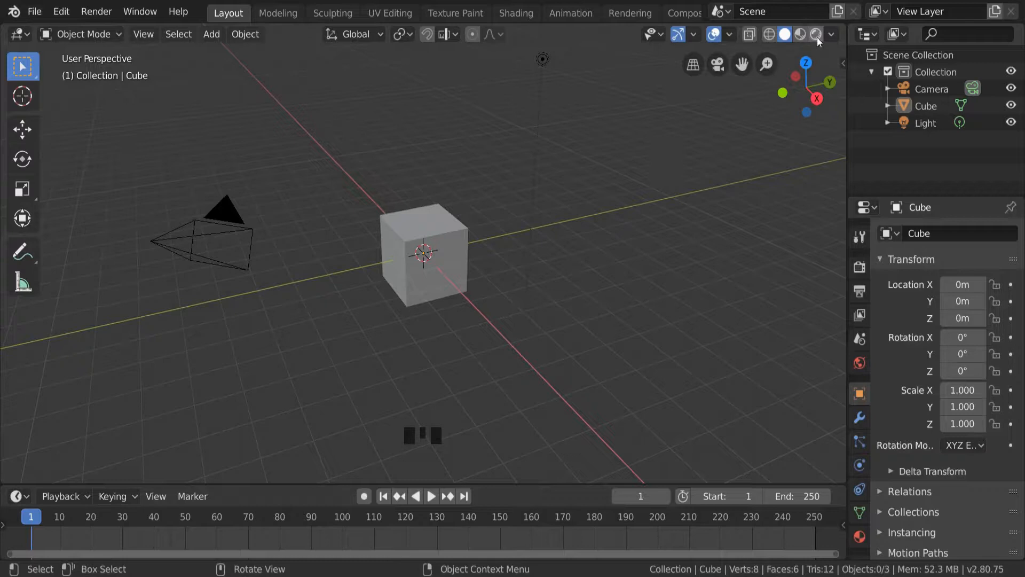
{"action": "mouse_move", "coordinate": [816, 34]}
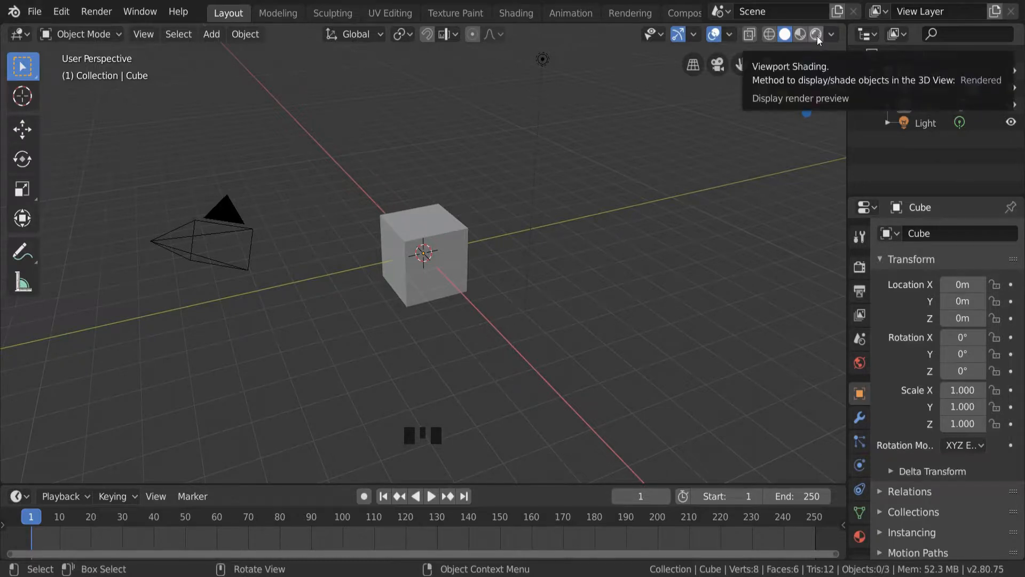
Switch the viewport to Rendered shading and select the default cube
{"action": "left_click", "coordinate": [815, 34]}
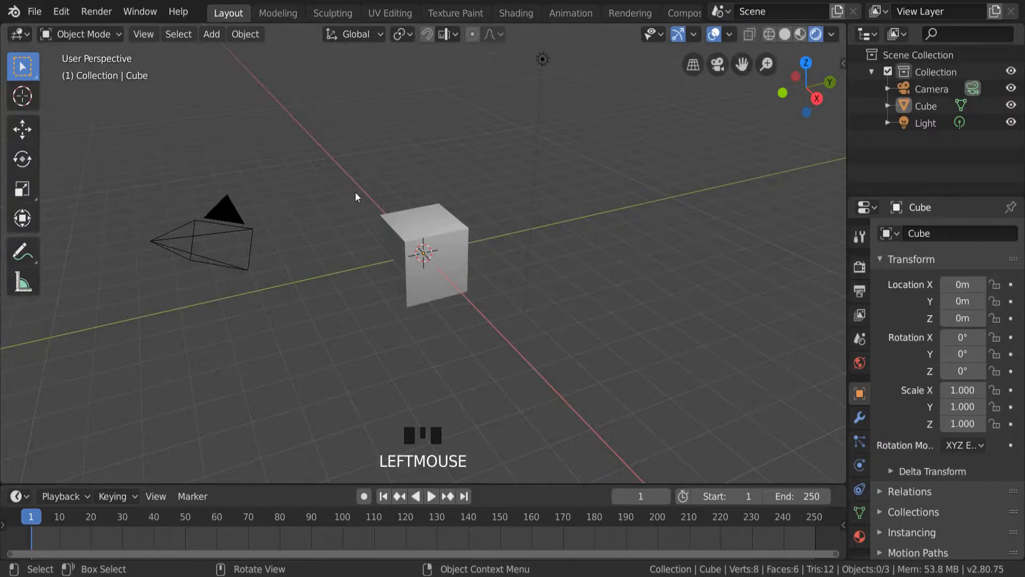
{"action": "left_click", "coordinate": [414, 262]}
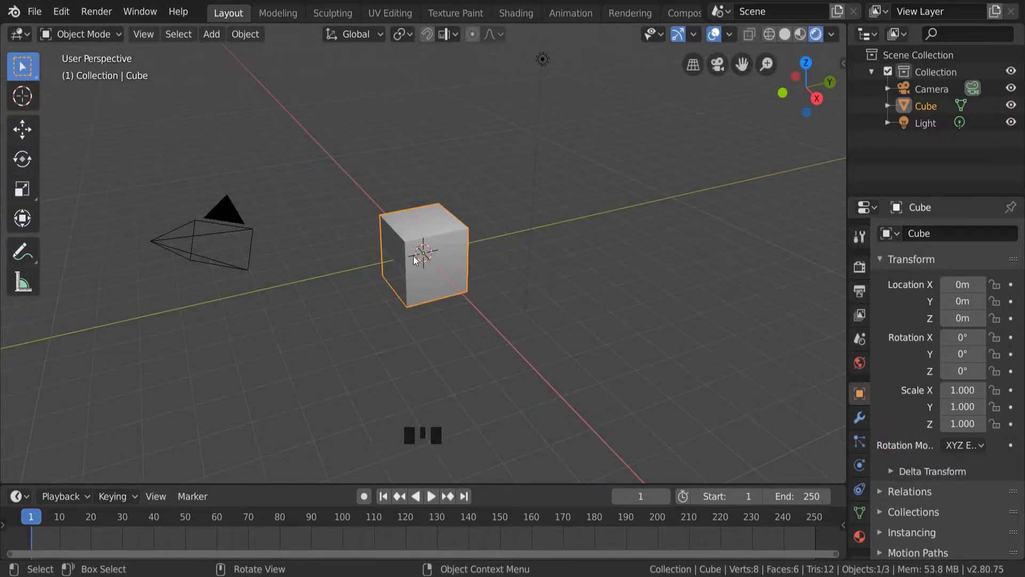
{"action": "mouse_move", "coordinate": [86, 44]}
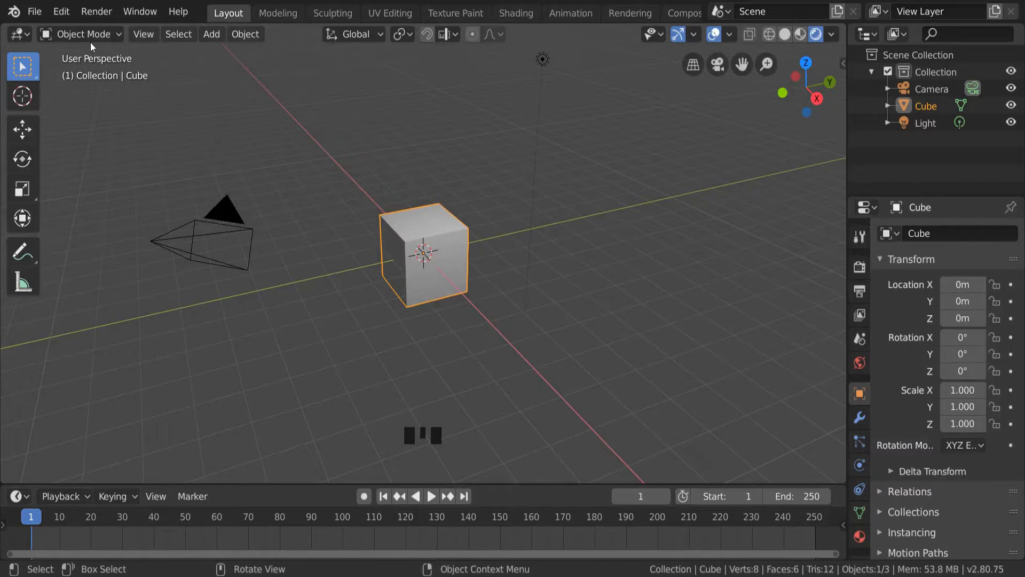
Enter Edit Mode on the cube and activate the Move tool
{"action": "left_click", "coordinate": [83, 33]}
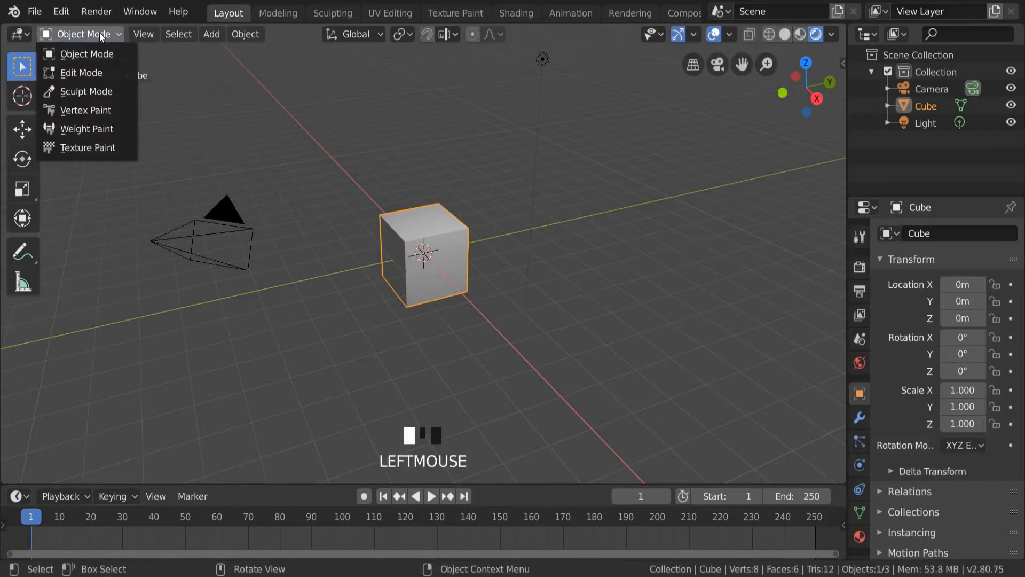
{"action": "left_click", "coordinate": [81, 73]}
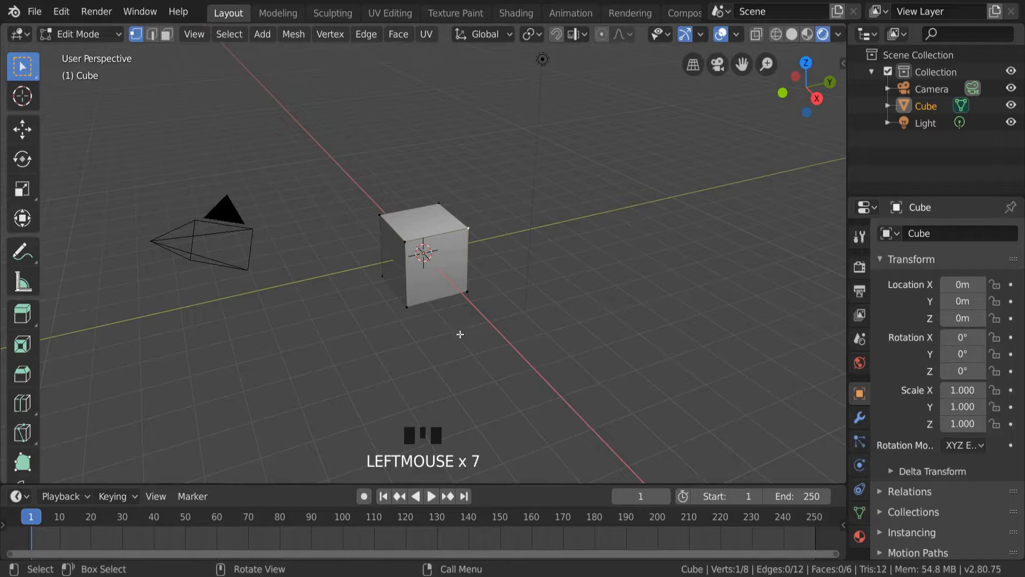
{"action": "left_click", "coordinate": [23, 130]}
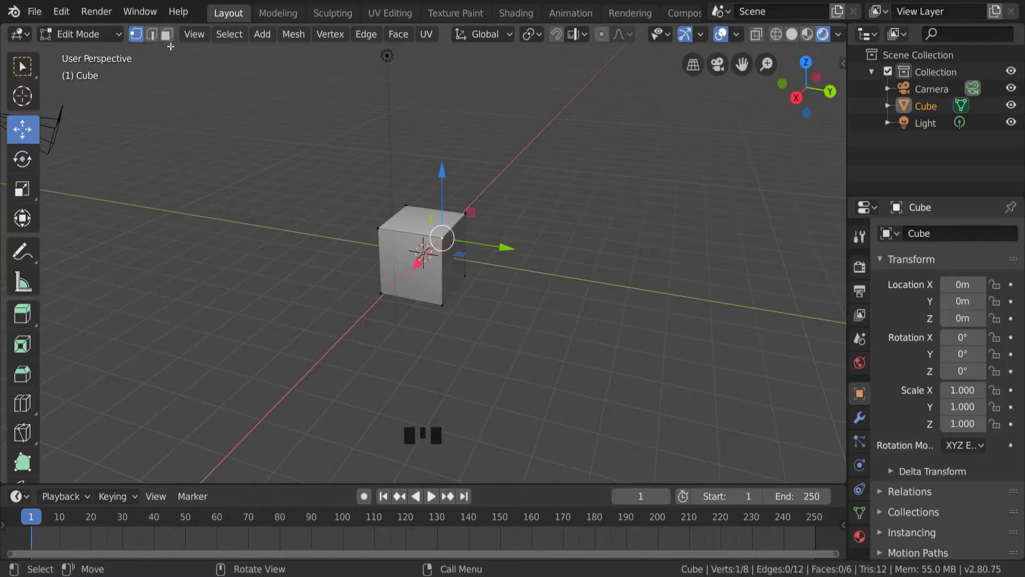
{"action": "mouse_move", "coordinate": [137, 34]}
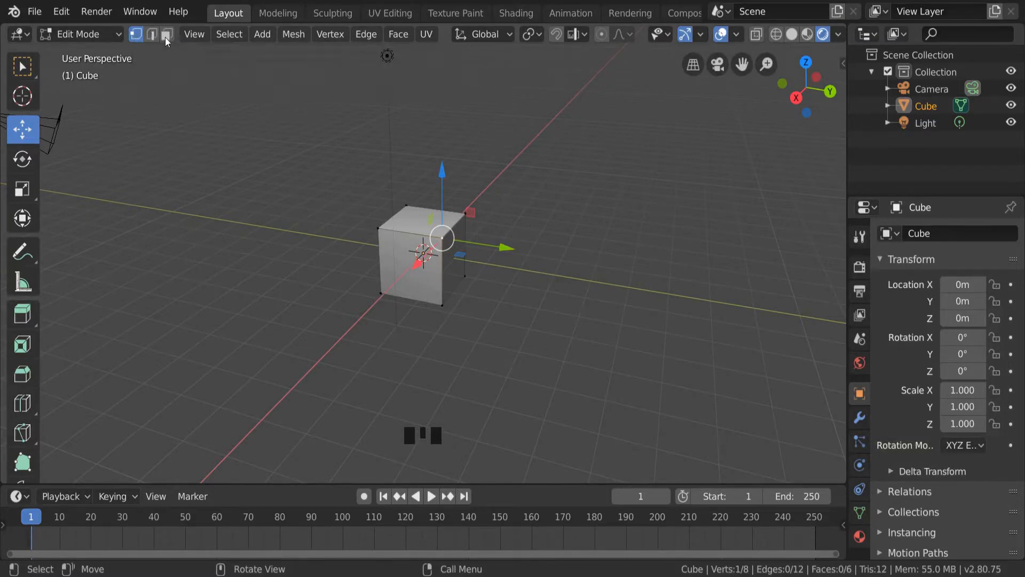
In Face select mode, extrude the cube's side face outward to double its length
{"action": "left_click", "coordinate": [166, 34]}
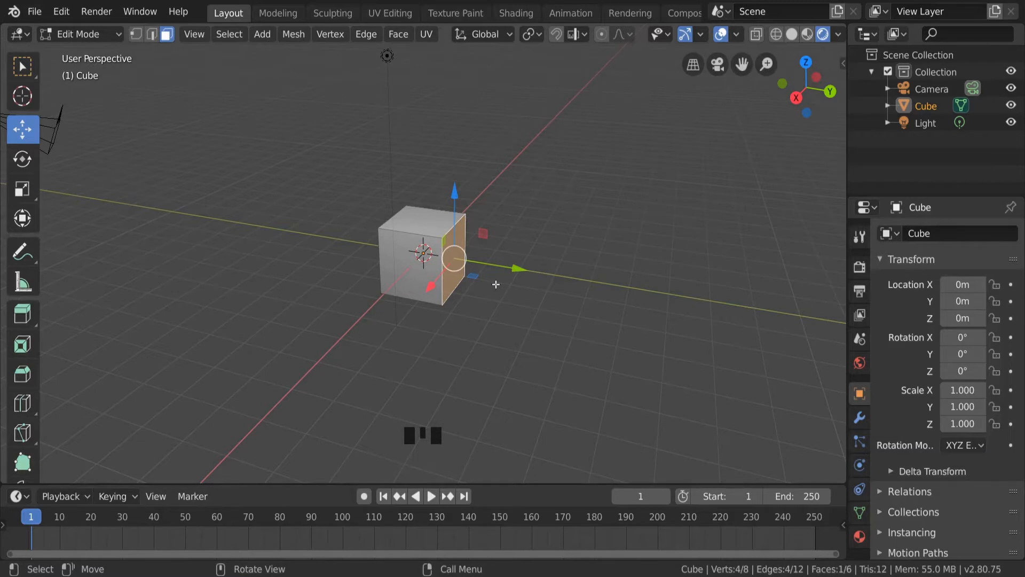
{"action": "key", "text": "e"}
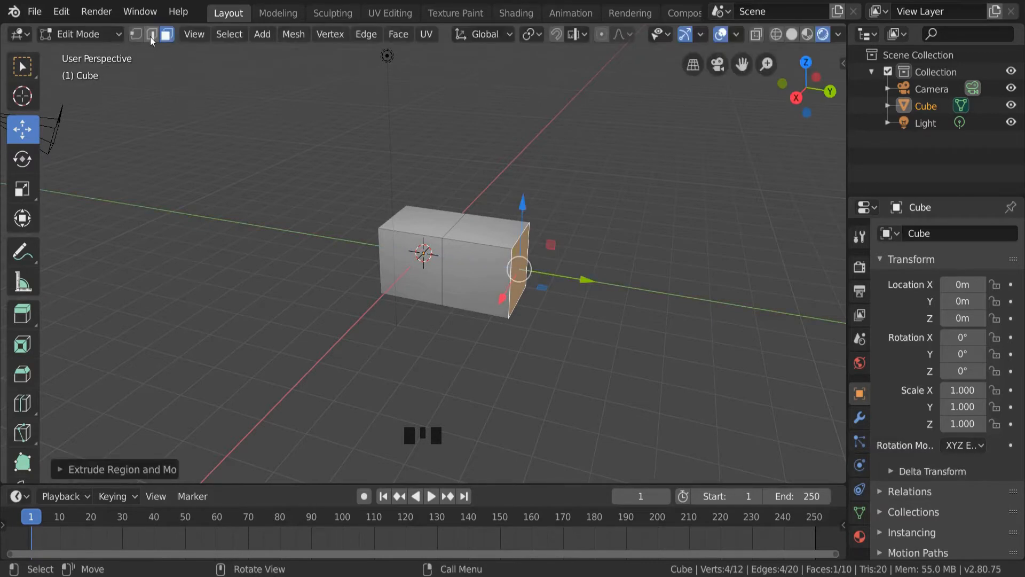
In Edge select mode, drag the middle top edge up along Z into a roof ridge
{"action": "left_click", "coordinate": [153, 33]}
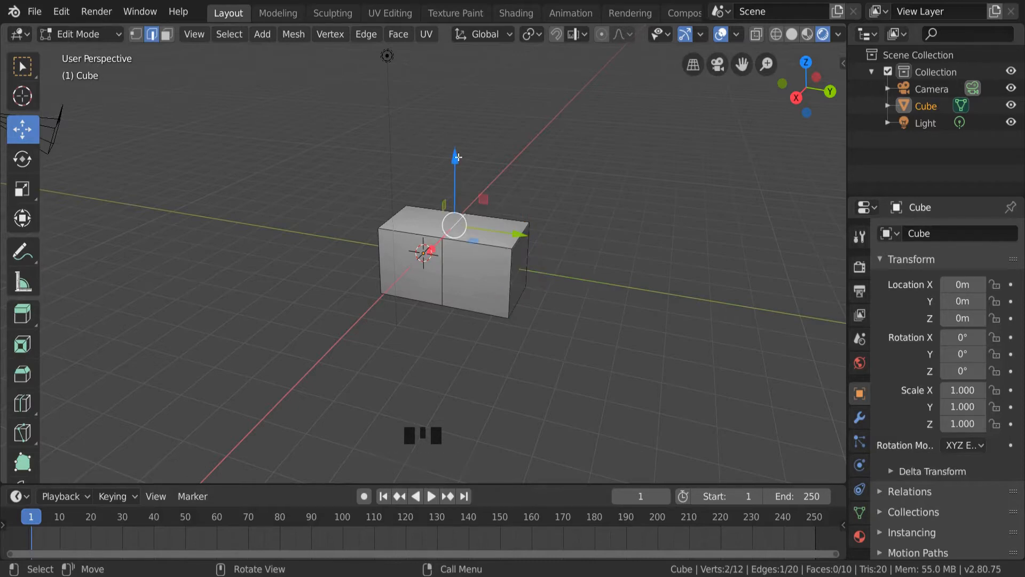
{"action": "left_click_drag", "start_coordinate": [454, 225], "coordinate": [454, 143]}
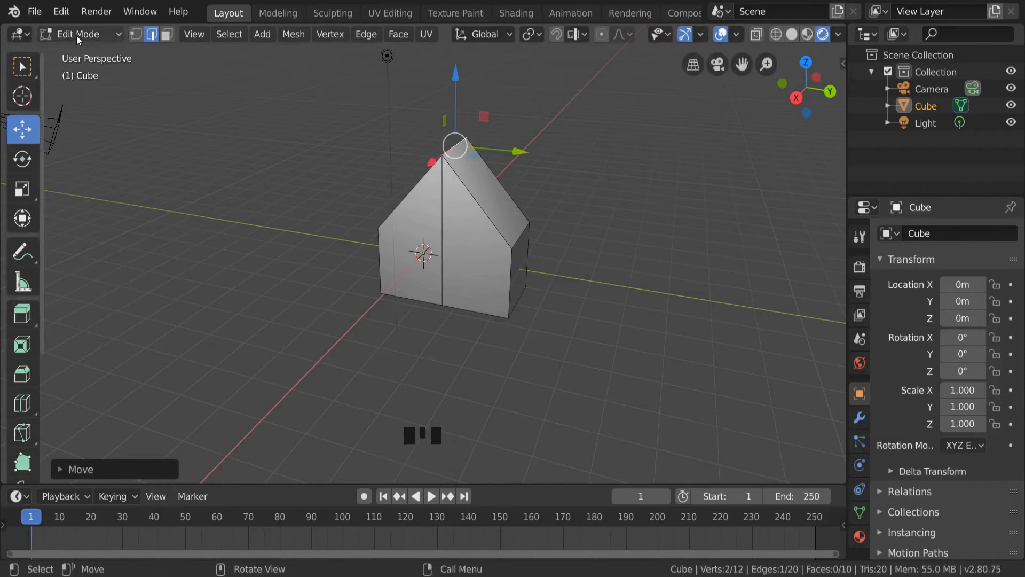
Return to Object Mode and rename the house's material to 'brick'
{"action": "left_click", "coordinate": [83, 34]}
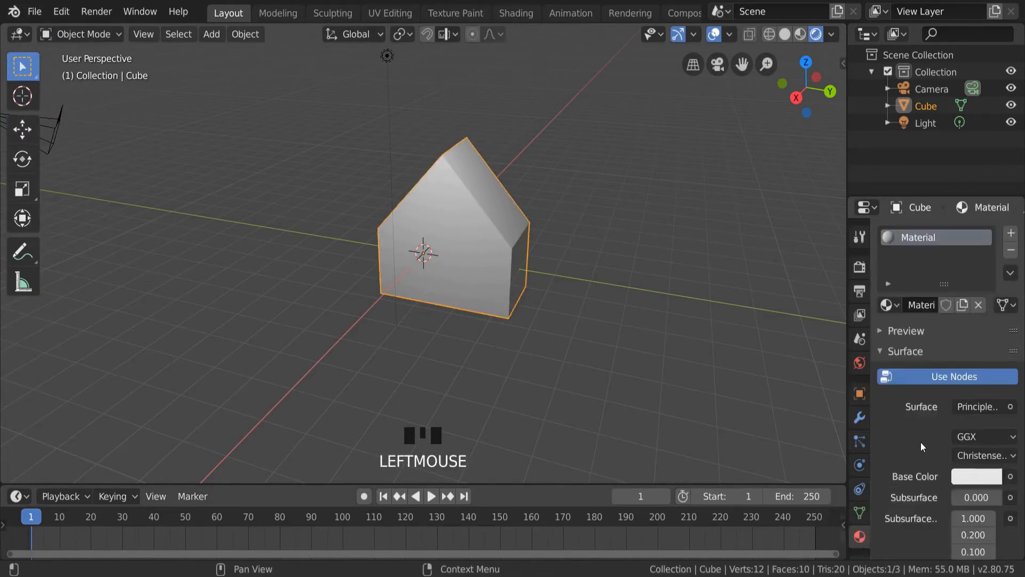
{"action": "double_click", "coordinate": [920, 305]}
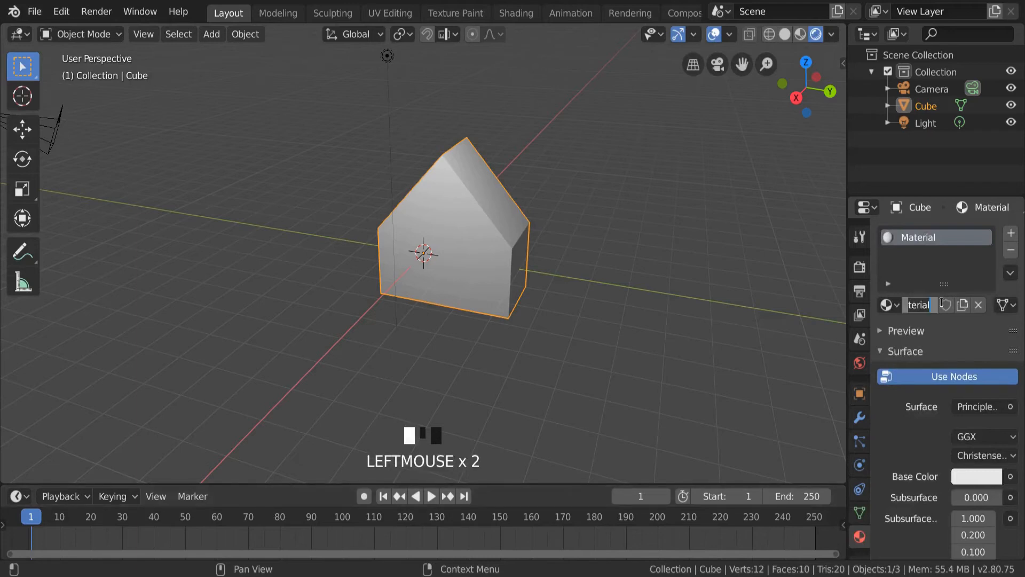
{"action": "type", "text": "bri"}
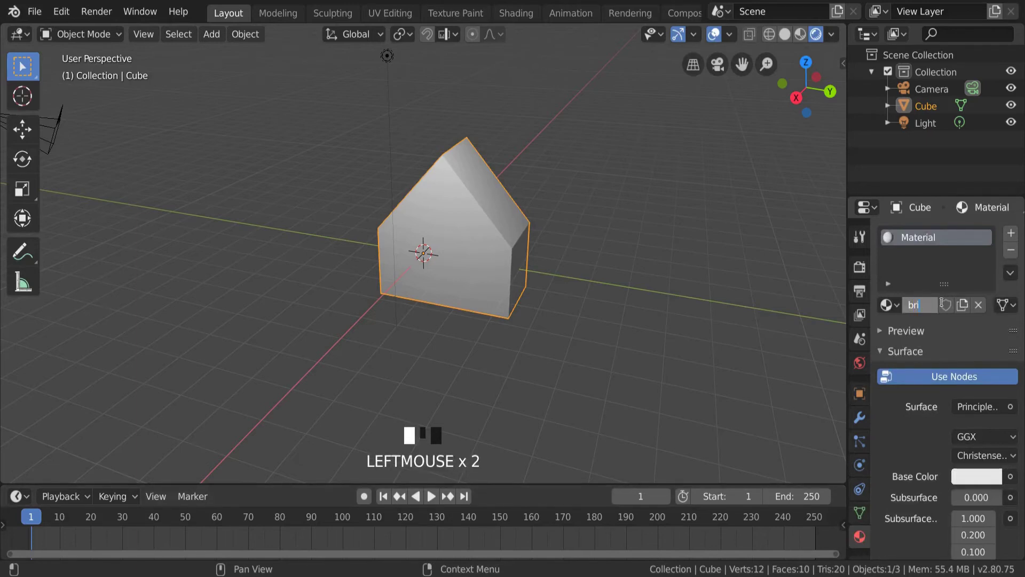
{"action": "type", "text": "brick"}
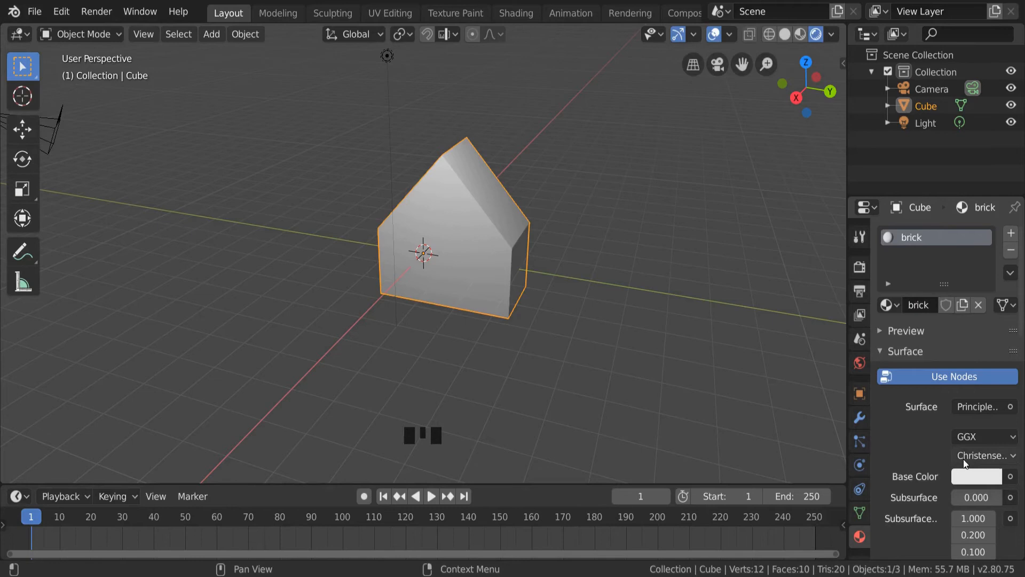
Set the brick material's Base Color to red and darken it
{"action": "left_click", "coordinate": [976, 477]}
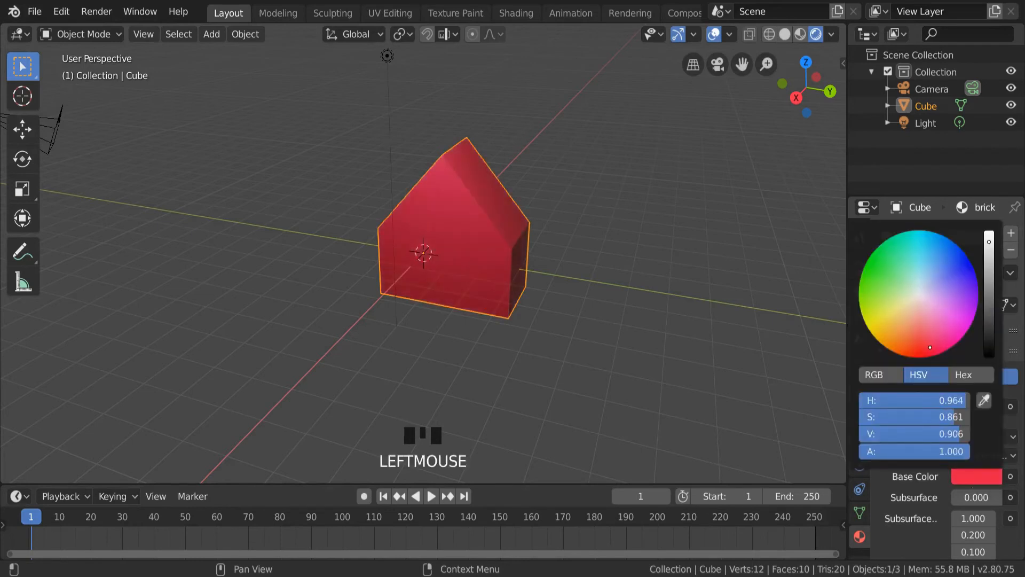
{"action": "left_click_drag", "start_coordinate": [989, 248], "coordinate": [989, 281]}
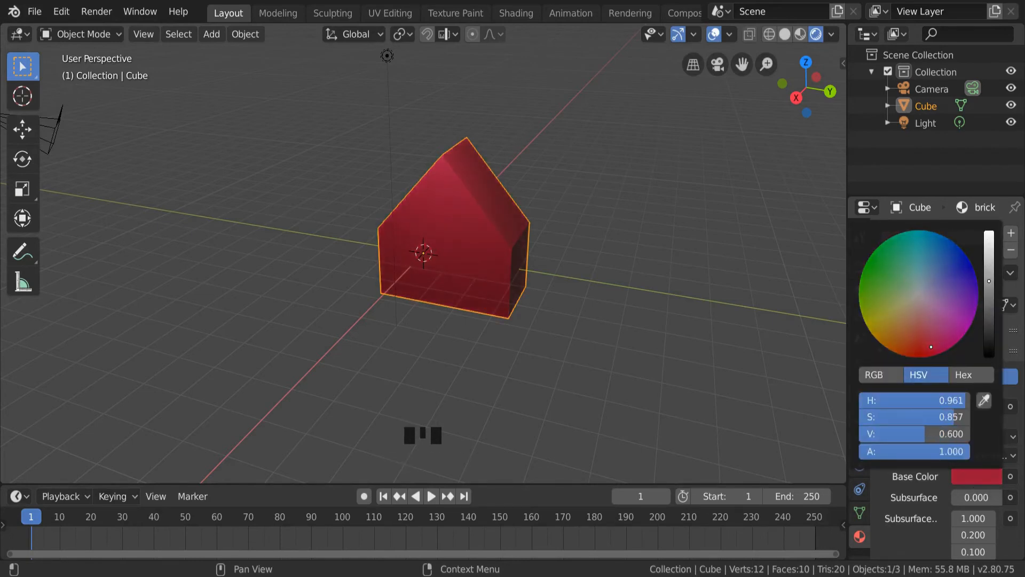